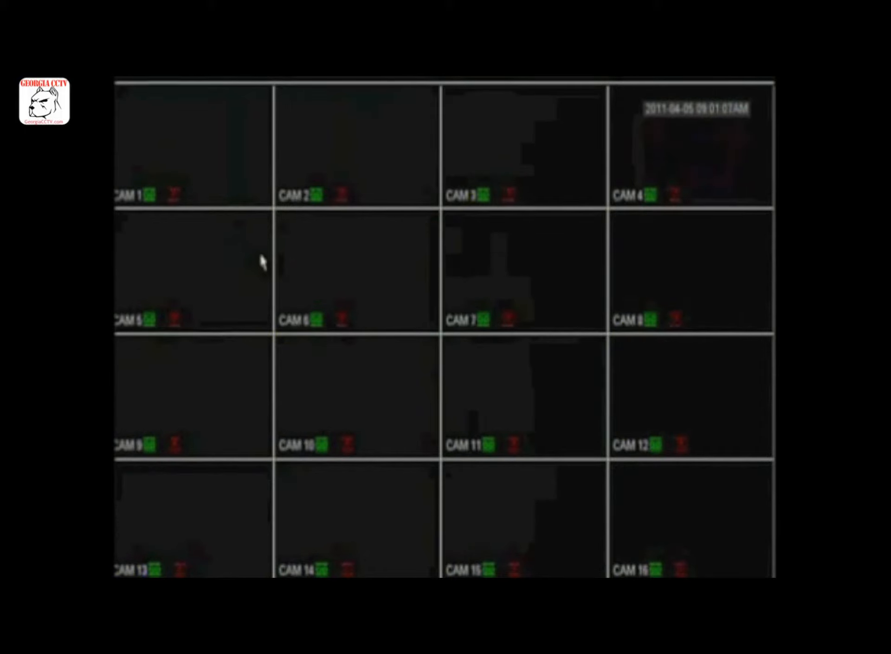
Step: Bring up the quick menu over the 16-camera live grid to reach the View 1 camera list
right_click(261, 261)
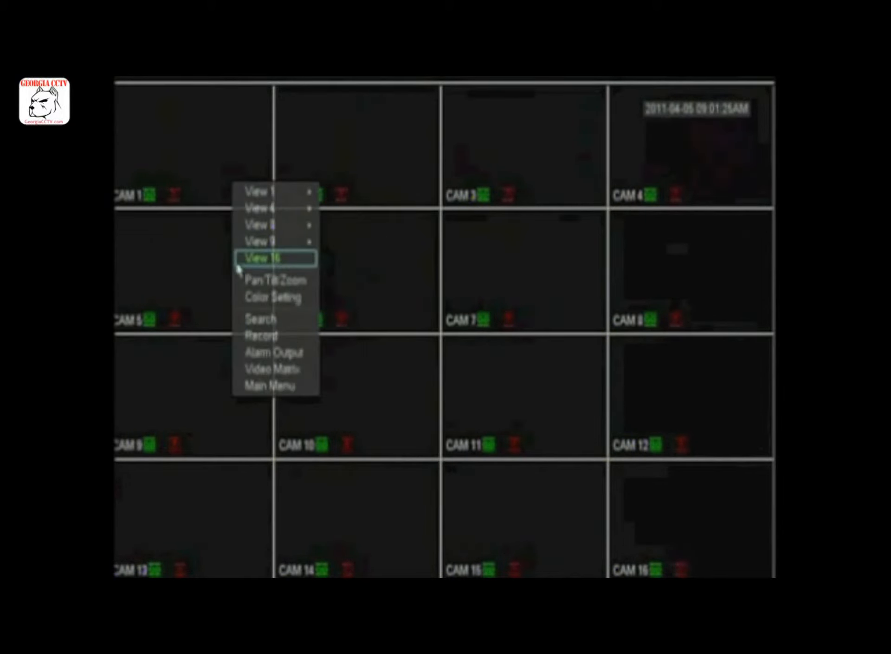
mouse_move(188, 225)
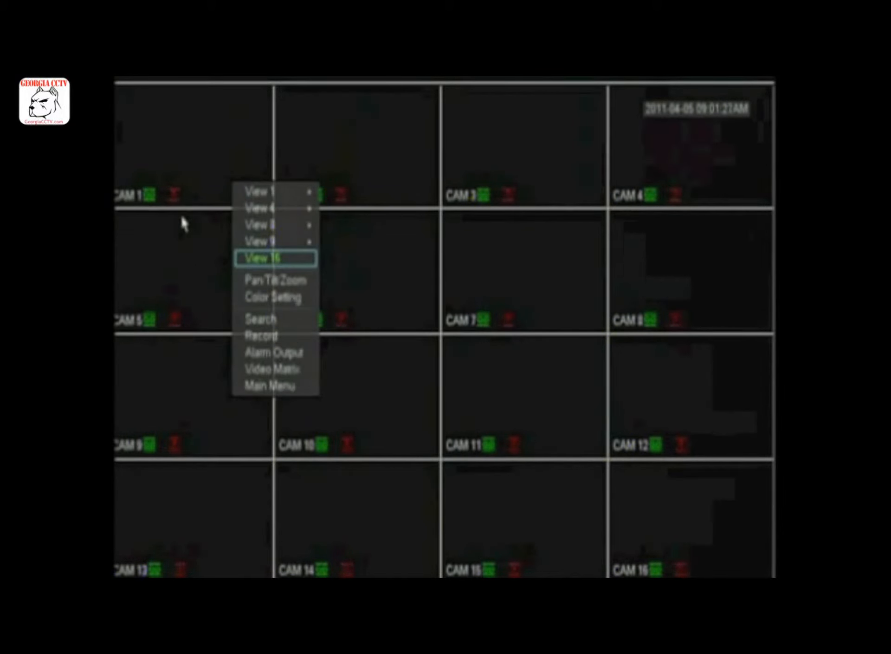
mouse_move(261, 193)
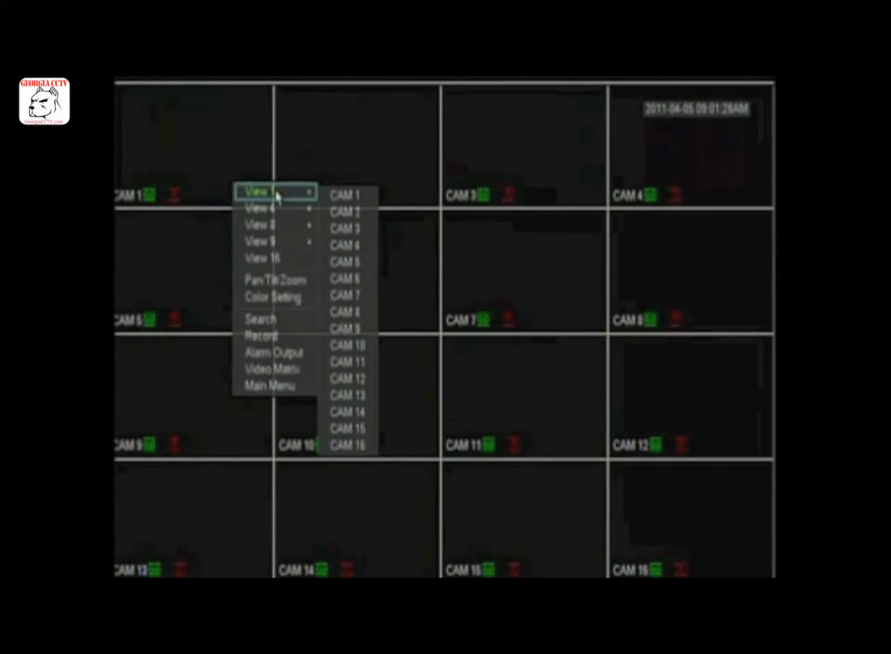
mouse_move(273, 242)
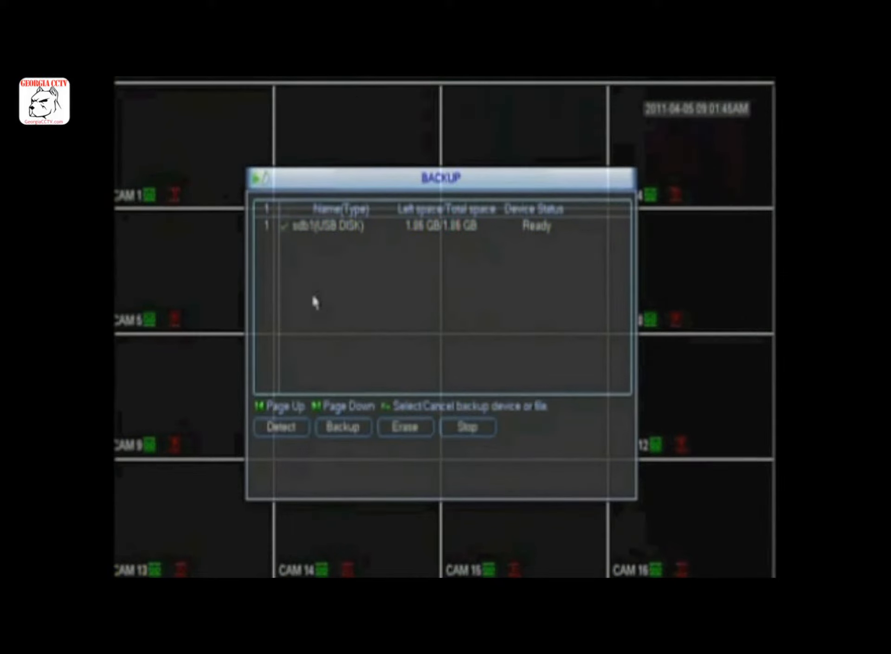
Step: Erase the sdb1 USB disk and acknowledge the Erase Finished message
left_click(405, 427)
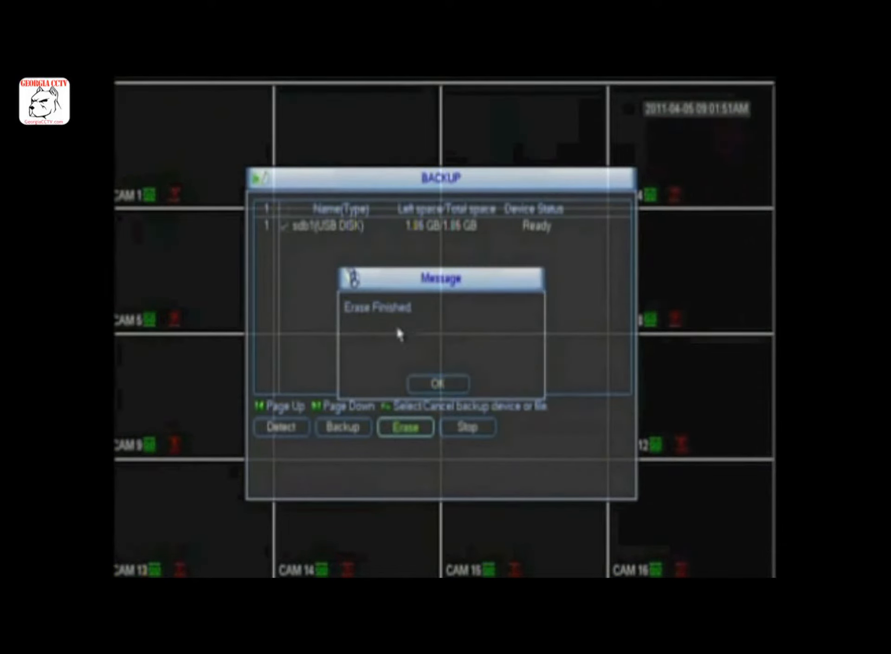
left_click(437, 383)
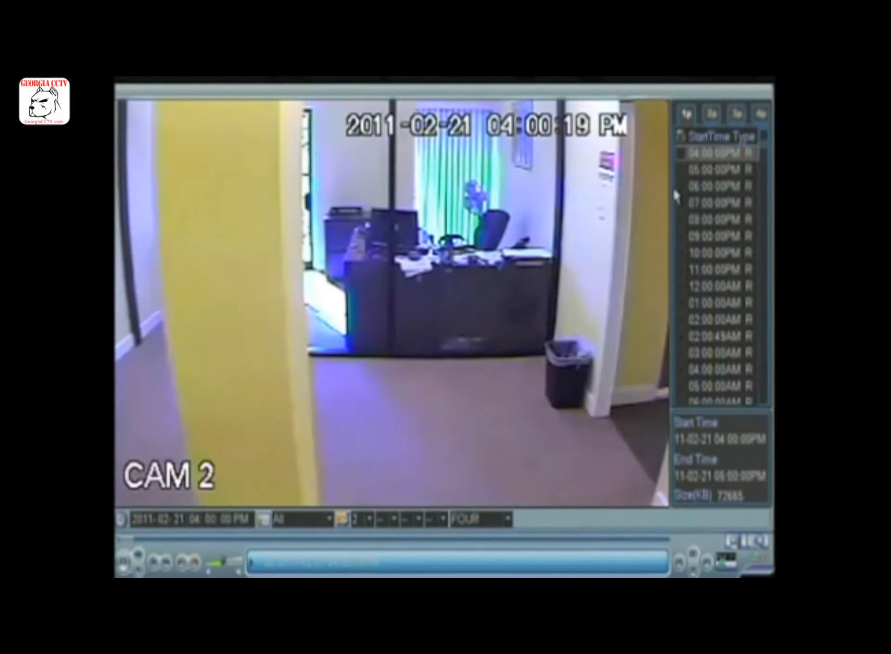
Step: Play camera 2's 04:00:00PM recording from 2011-02-21
left_click(716, 154)
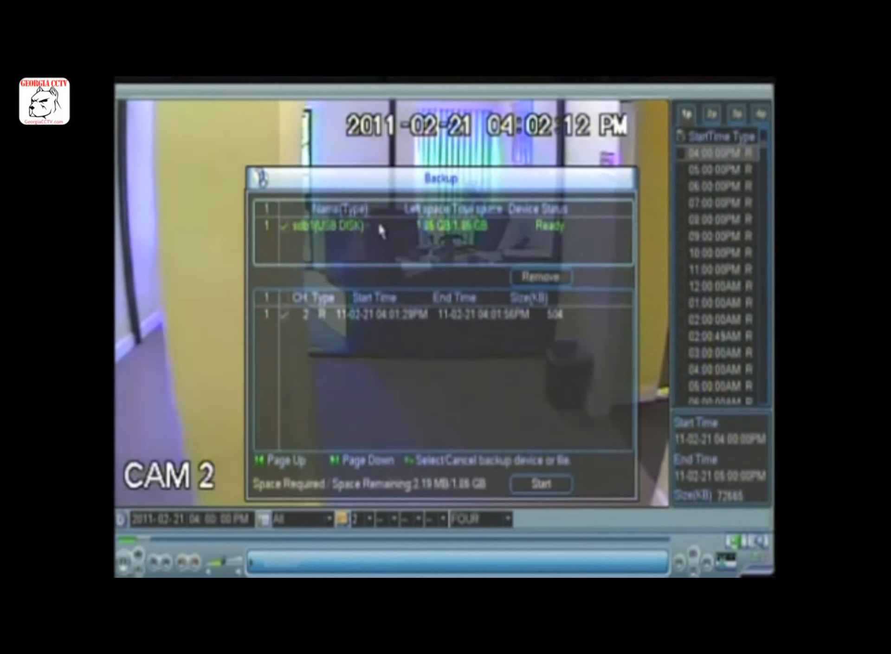
Step: Back up the 04:01:29PM–04:01:56PM camera 2 clip to sdb1 and confirm completion
left_click(540, 484)
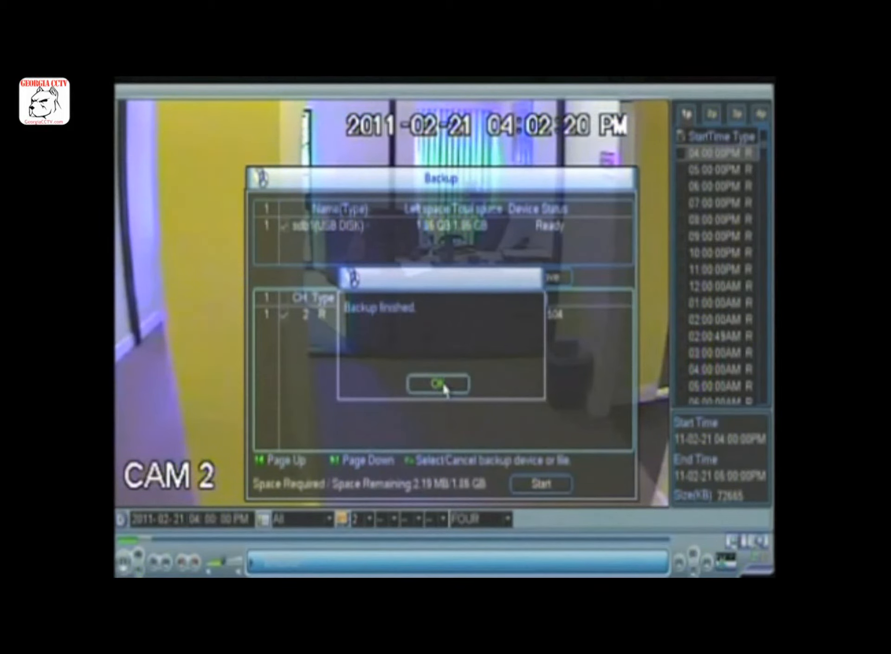
left_click(438, 384)
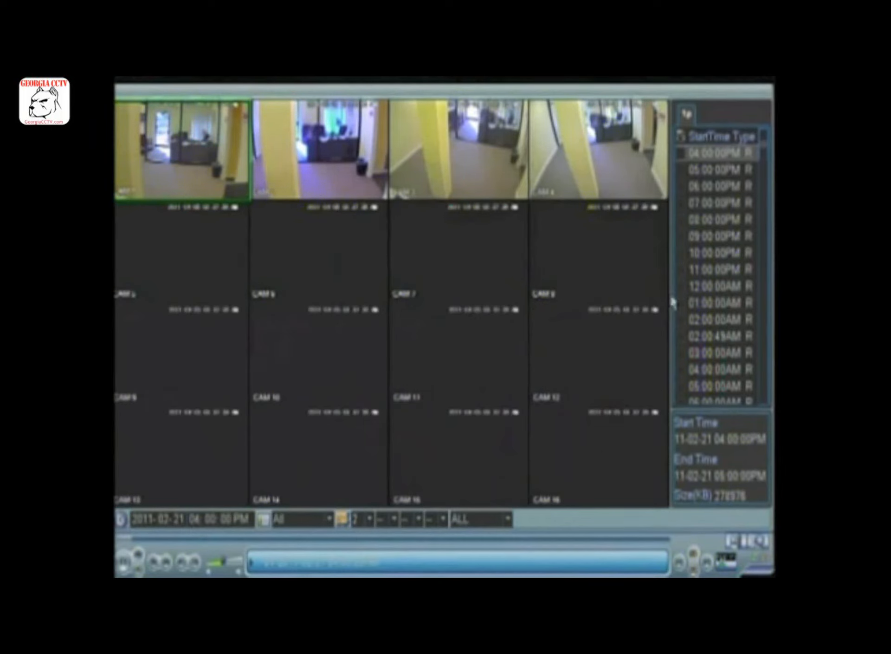
Step: Check the 05:00 PM, 06:00 PM and 07:00 PM camera 1 recordings in the file list
left_click(716, 185)
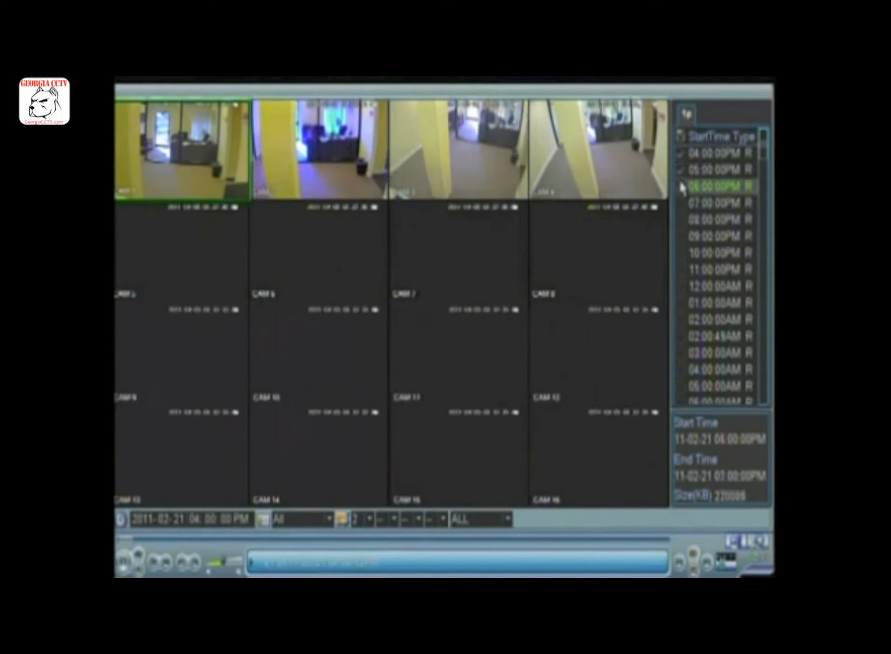
left_click(717, 206)
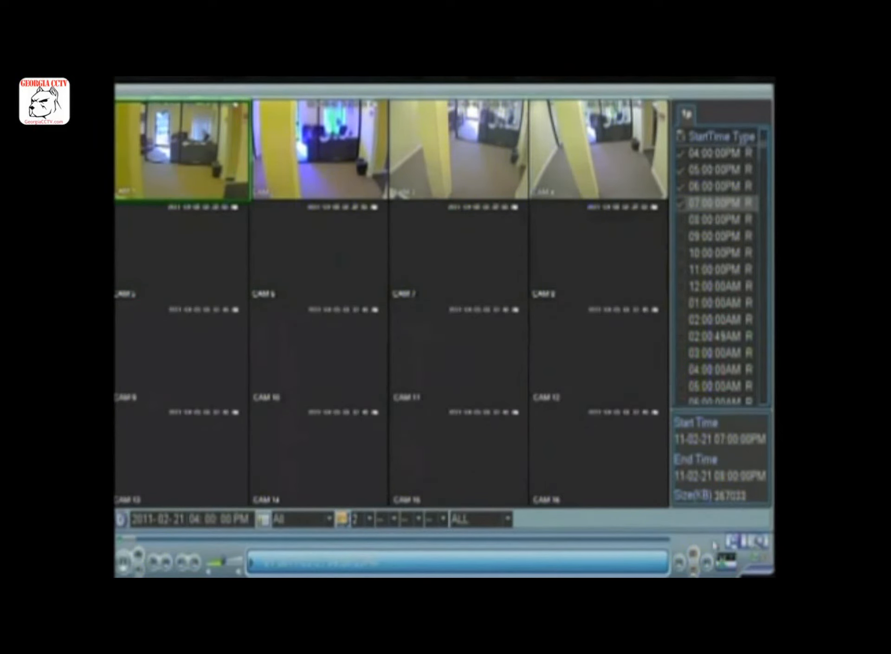
left_click(719, 226)
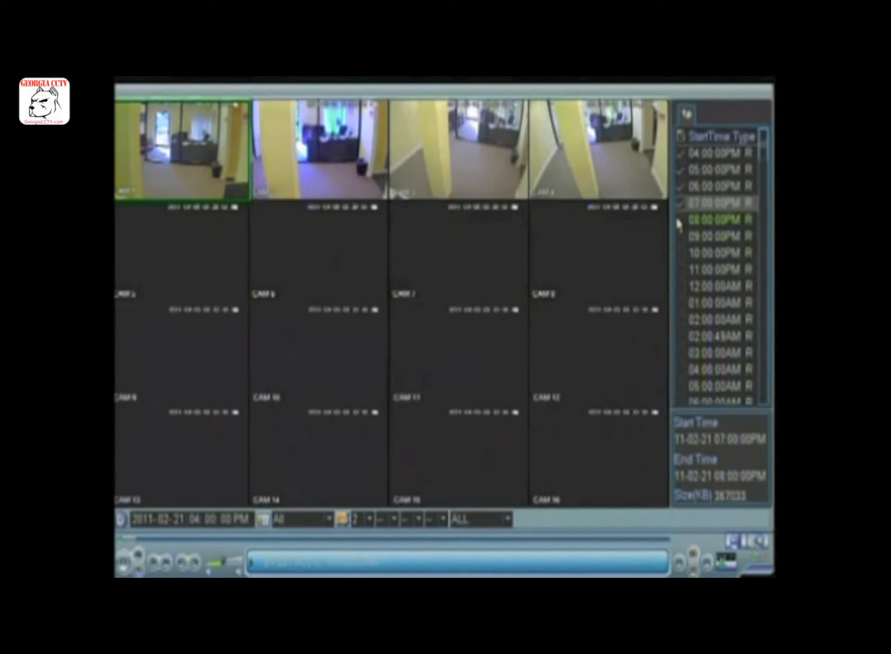
left_click(713, 208)
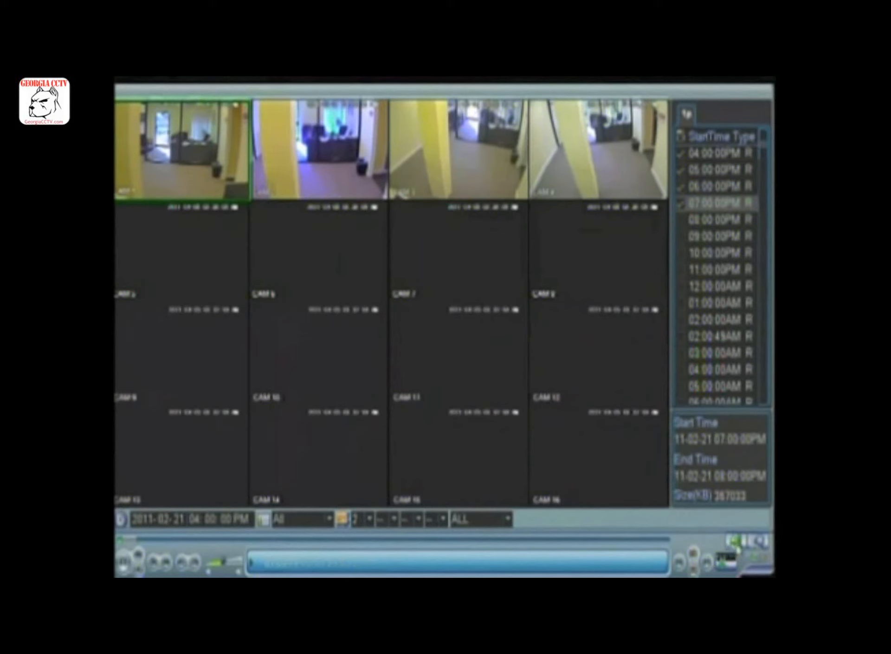
Step: Open the Backup dialog with the four checked camera 1 recordings, 1.18 GB, for the USB disk
left_click(687, 111)
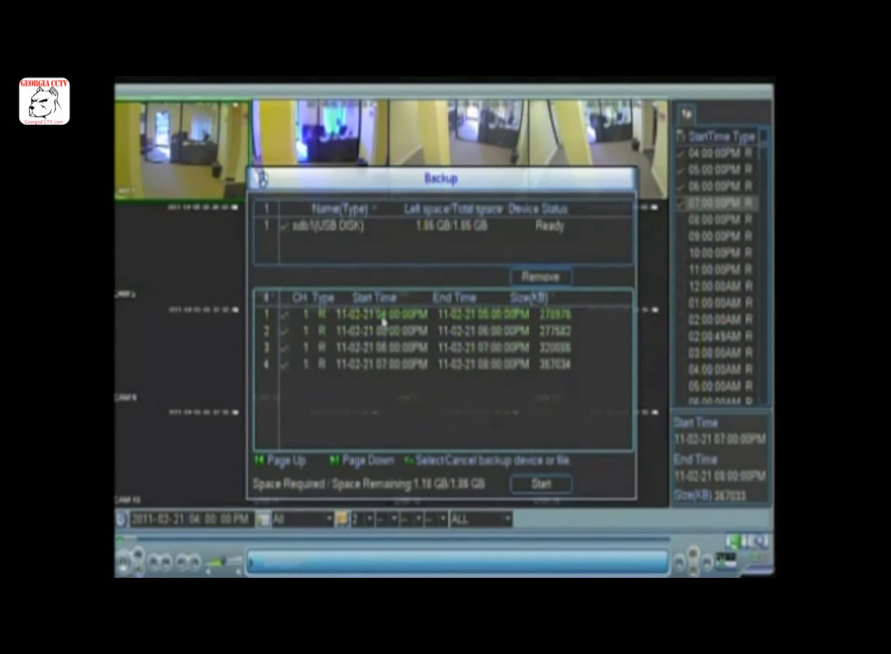
mouse_move(428, 422)
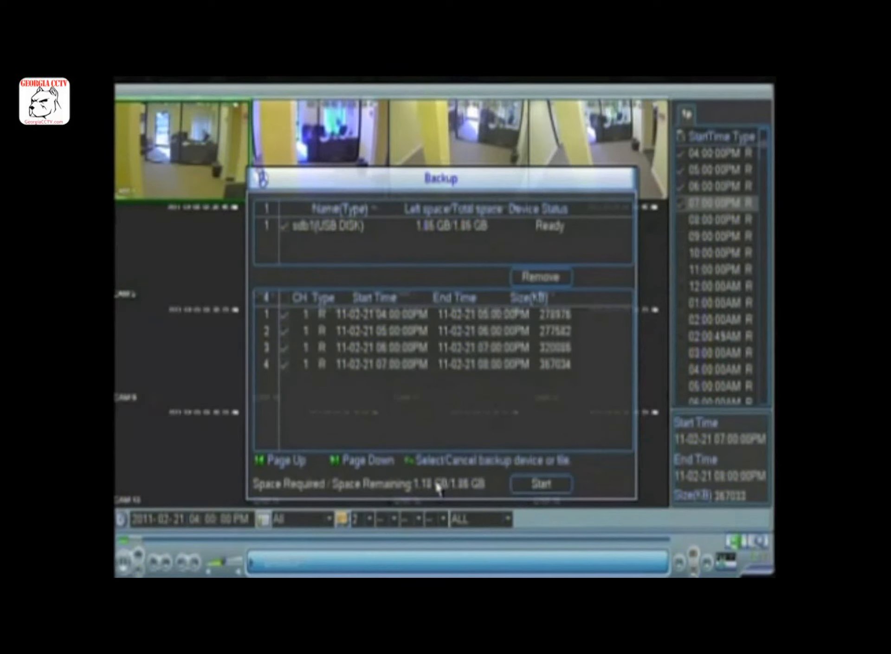
mouse_move(483, 494)
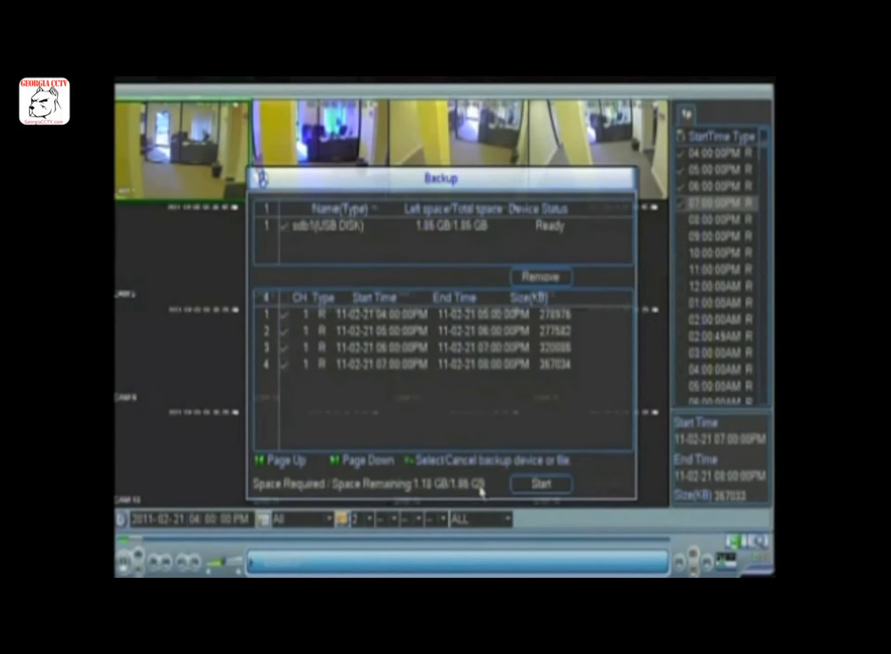